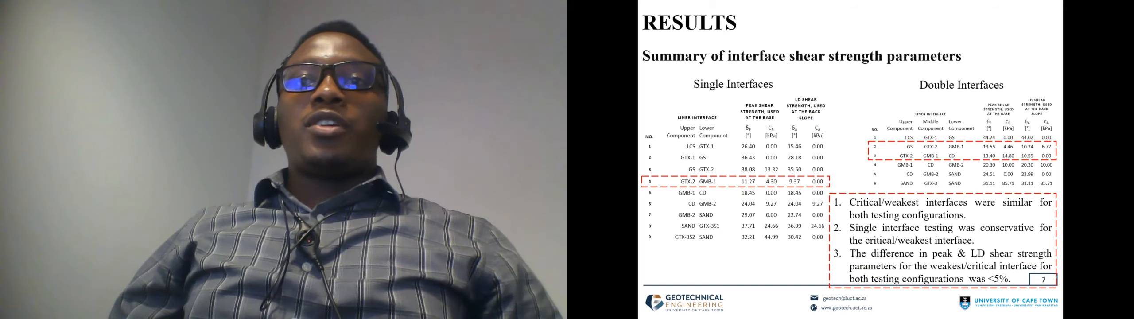
# Advance from the interface shear strength results to the minimum factors of safety slide.
pyautogui.press('right')
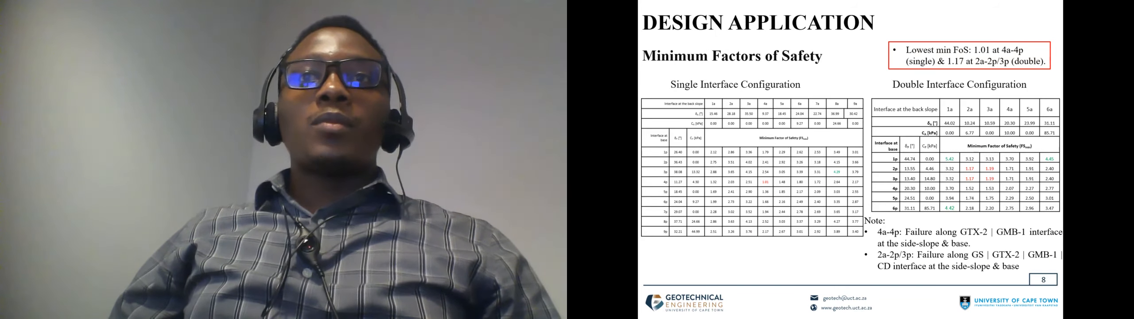